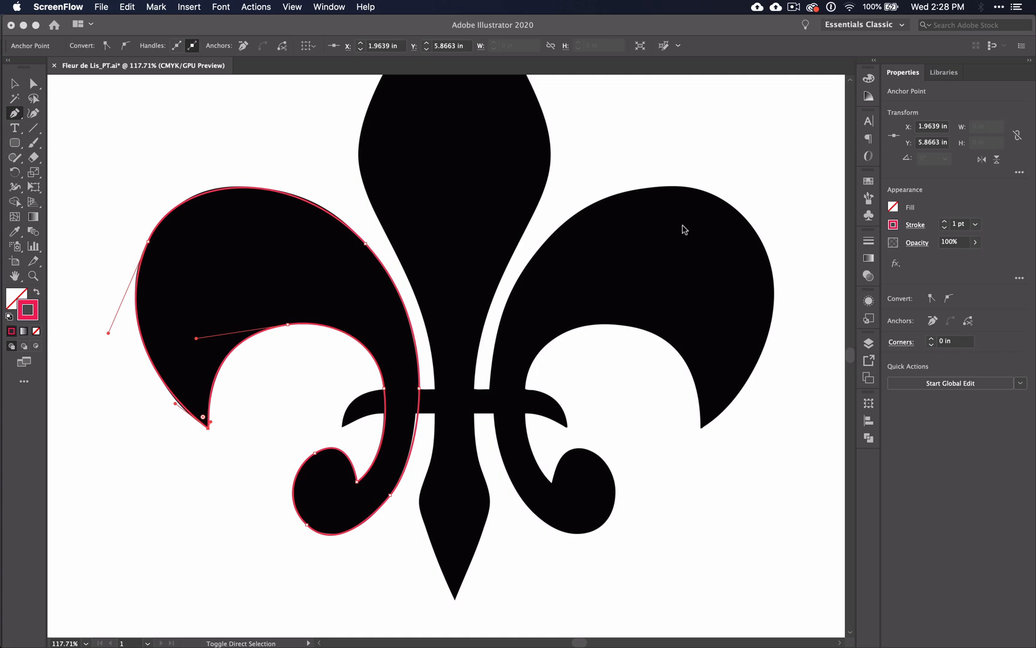
{"action": "mouse_move", "coordinate": [436, 80]}
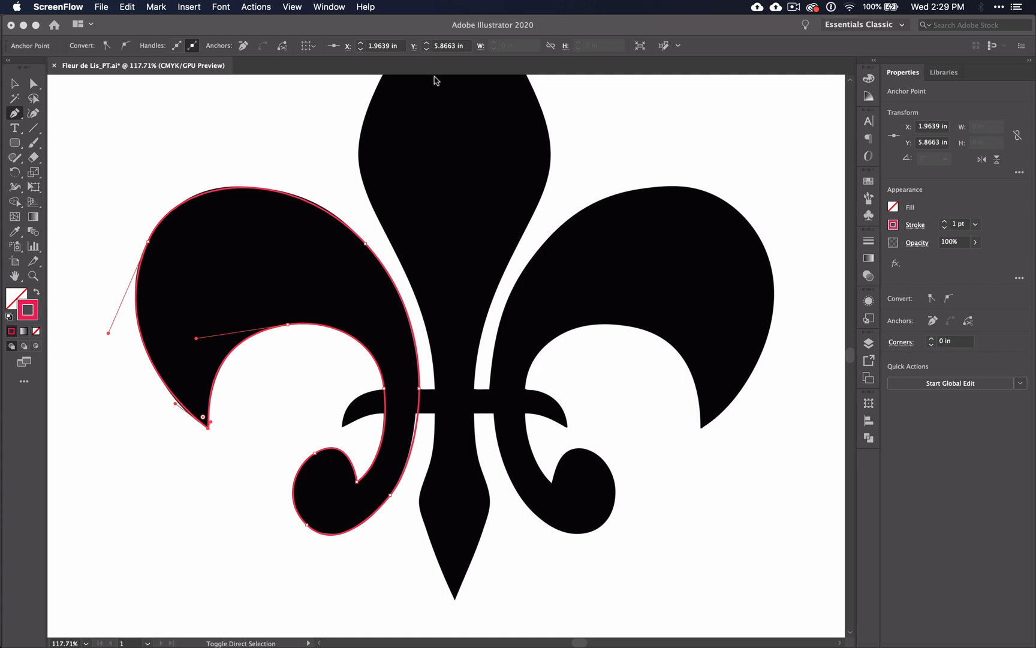
- Switch to the Selection tool and deselect the finished left petal outline
{"action": "left_click", "coordinate": [14, 83]}
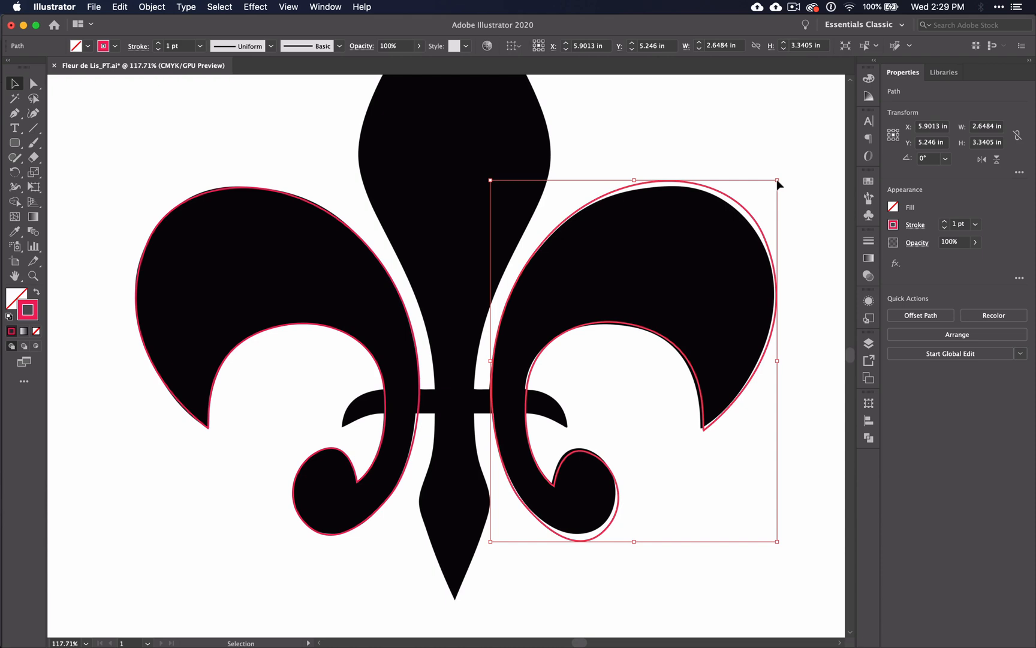
{"action": "left_click", "coordinate": [271, 225]}
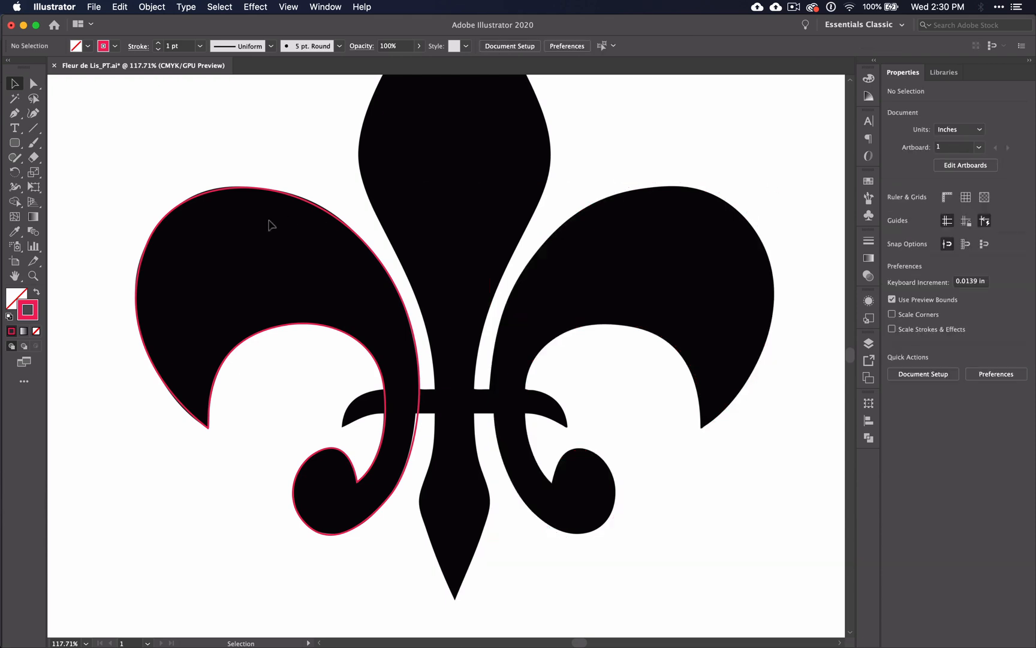
- Pick the Reflect tool from the Rotate flyout to mirror the left petal vertically
{"action": "left_click", "coordinate": [14, 173]}
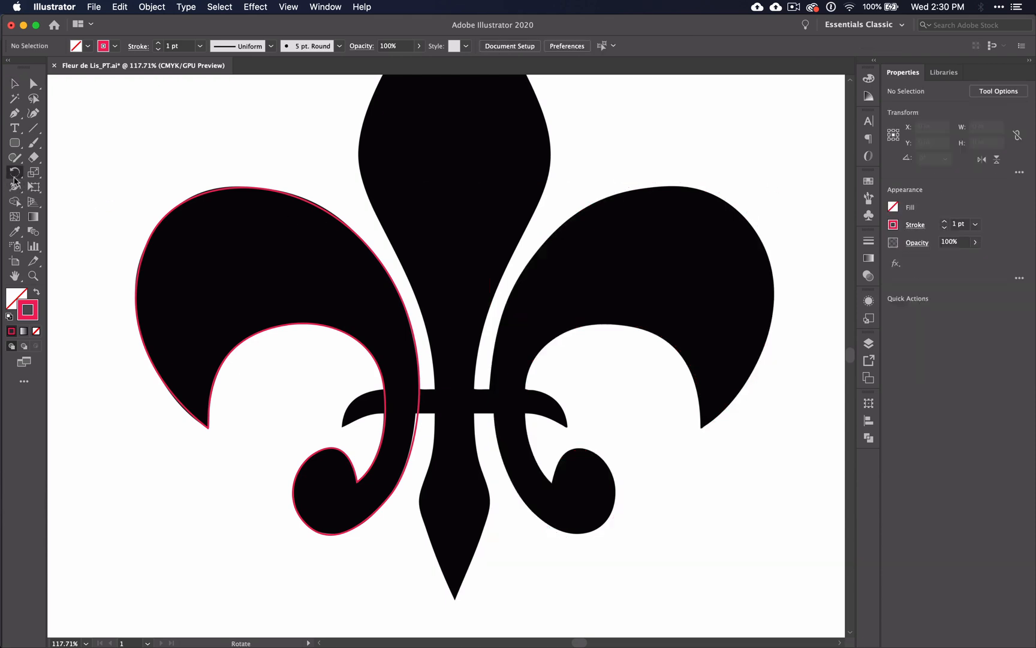
{"action": "left_click", "coordinate": [15, 173]}
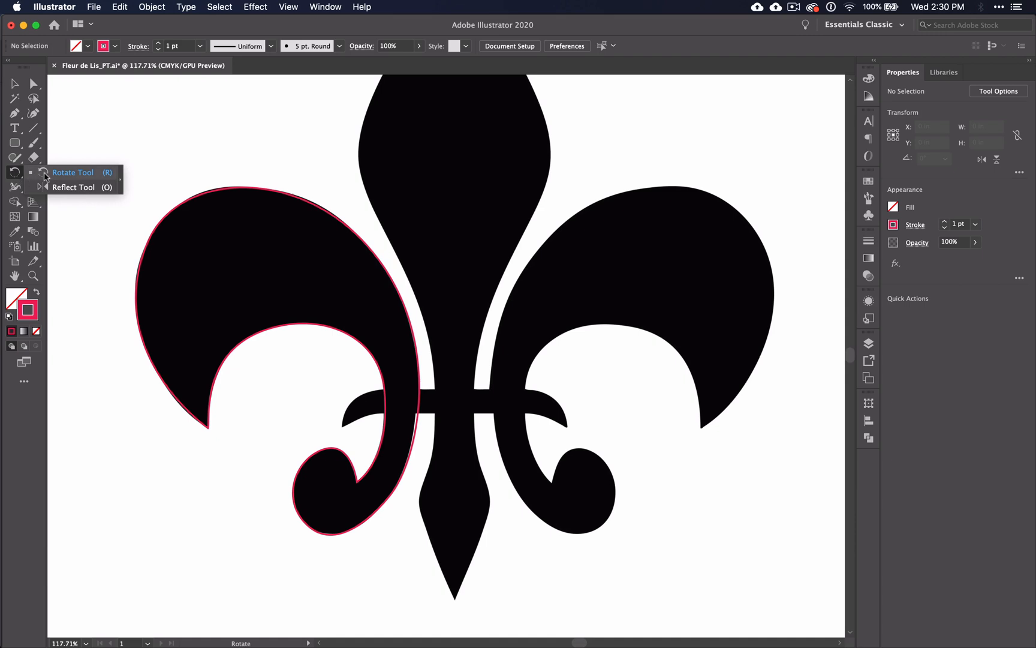
{"action": "mouse_move", "coordinate": [65, 190]}
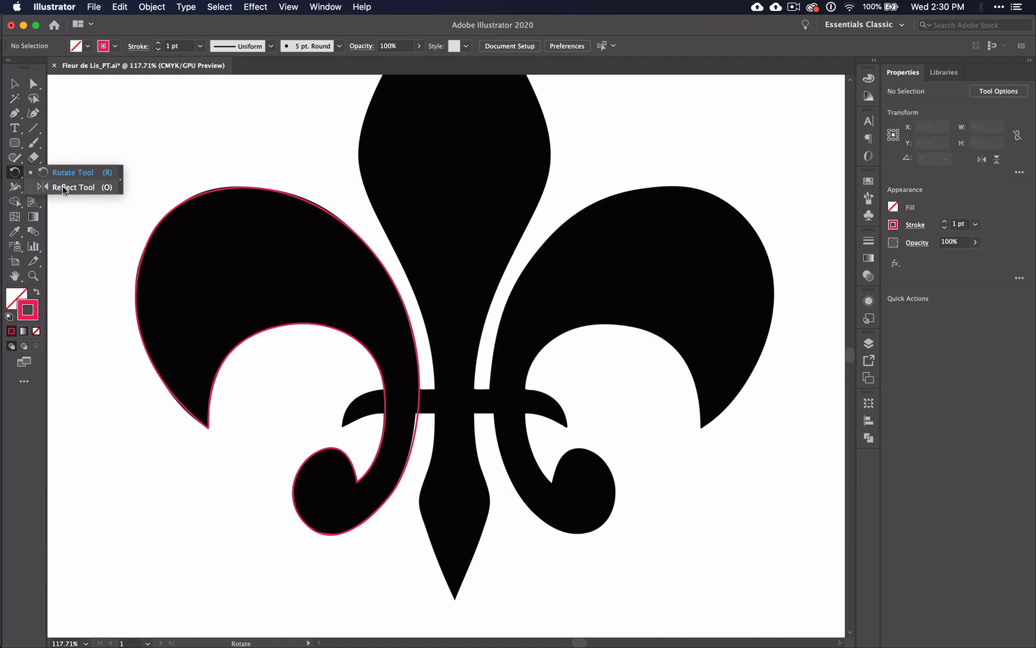
{"action": "left_click", "coordinate": [72, 187]}
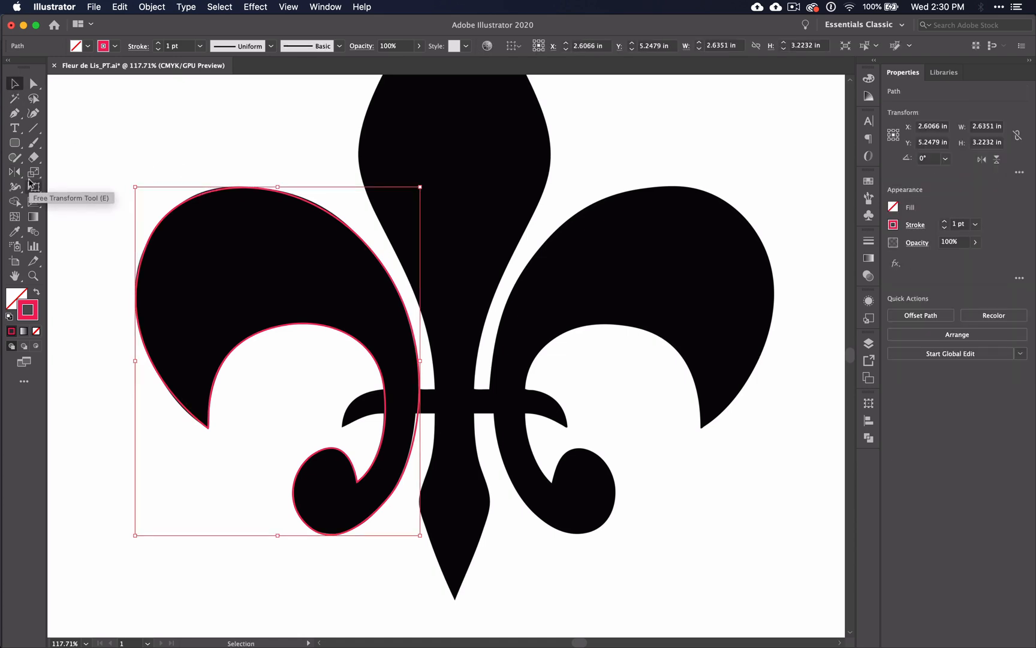
{"action": "mouse_move", "coordinate": [14, 202]}
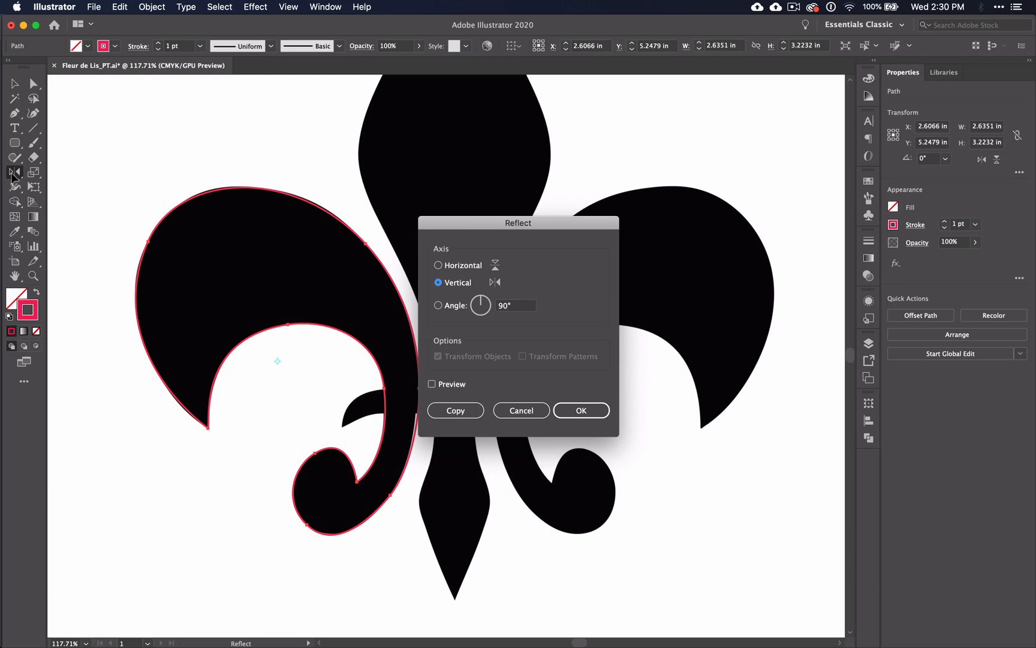
{"action": "mouse_move", "coordinate": [181, 174]}
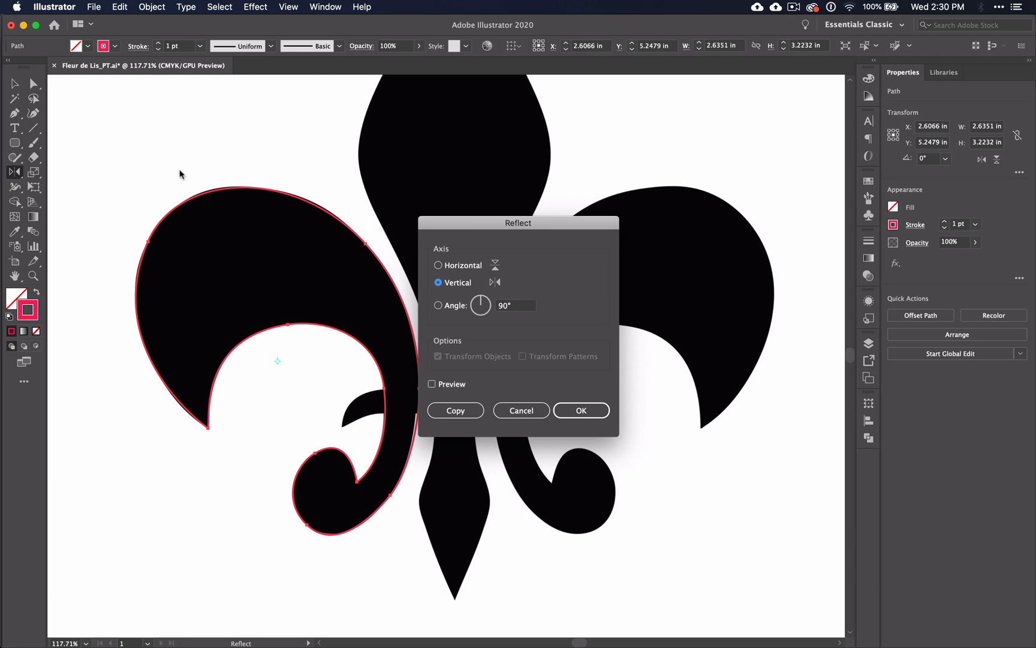
{"action": "mouse_move", "coordinate": [471, 306]}
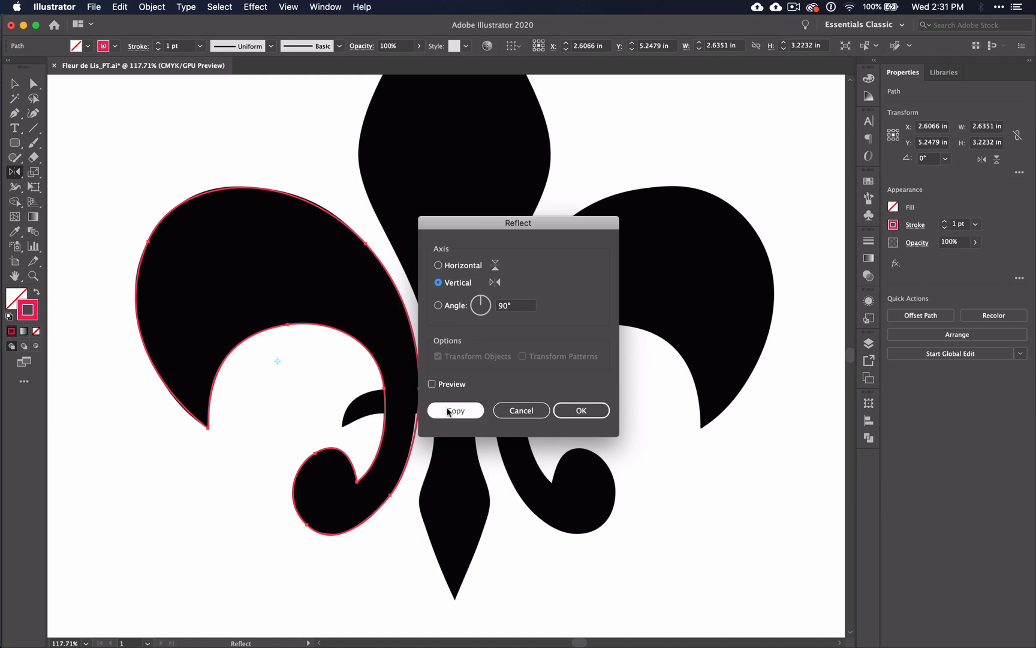
- Make a reflected copy of the left petal path, then take the Selection tool to move it
{"action": "left_click", "coordinate": [455, 410]}
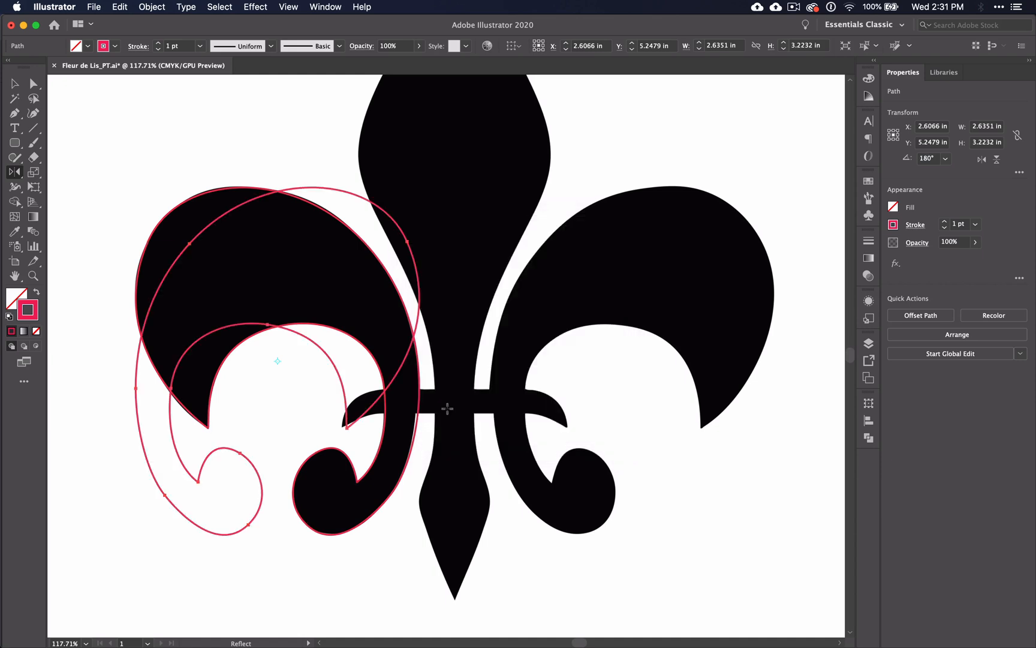
{"action": "mouse_move", "coordinate": [102, 117]}
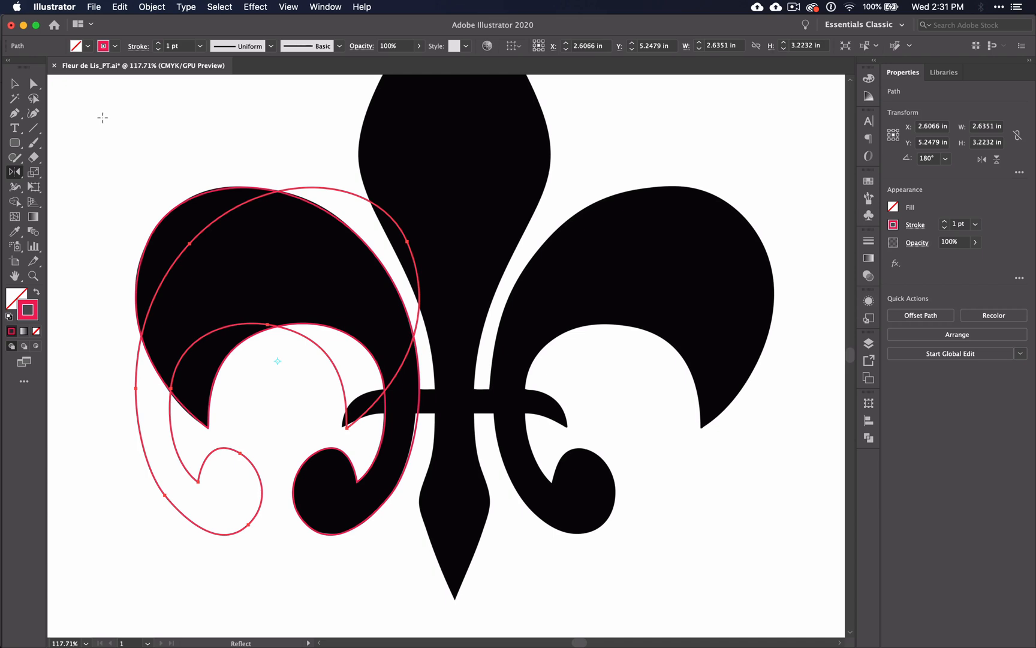
{"action": "left_click", "coordinate": [15, 83]}
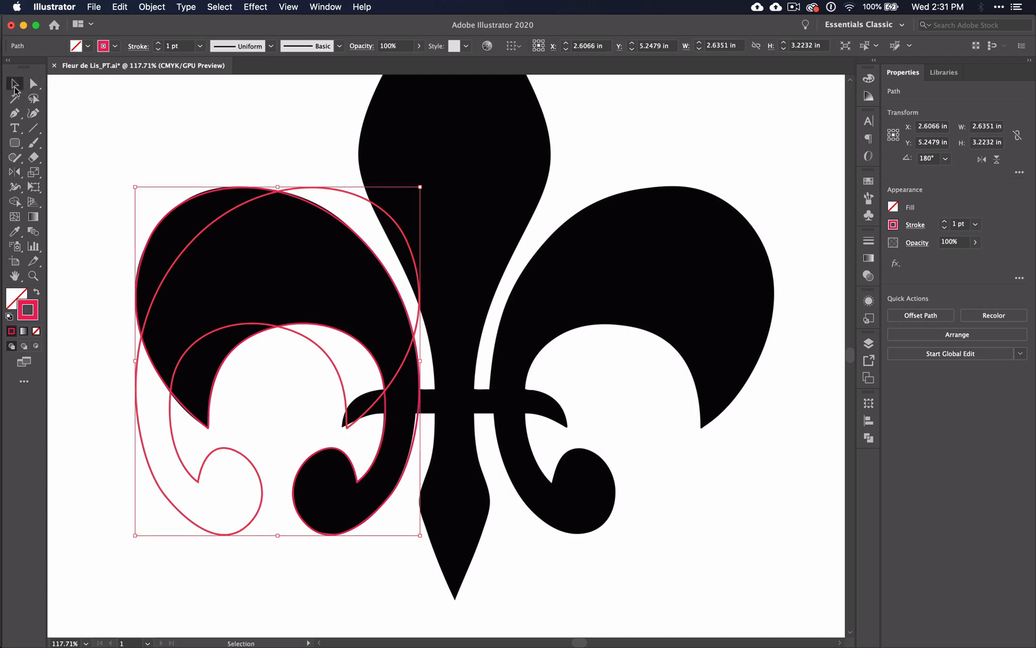
{"action": "mouse_move", "coordinate": [198, 235]}
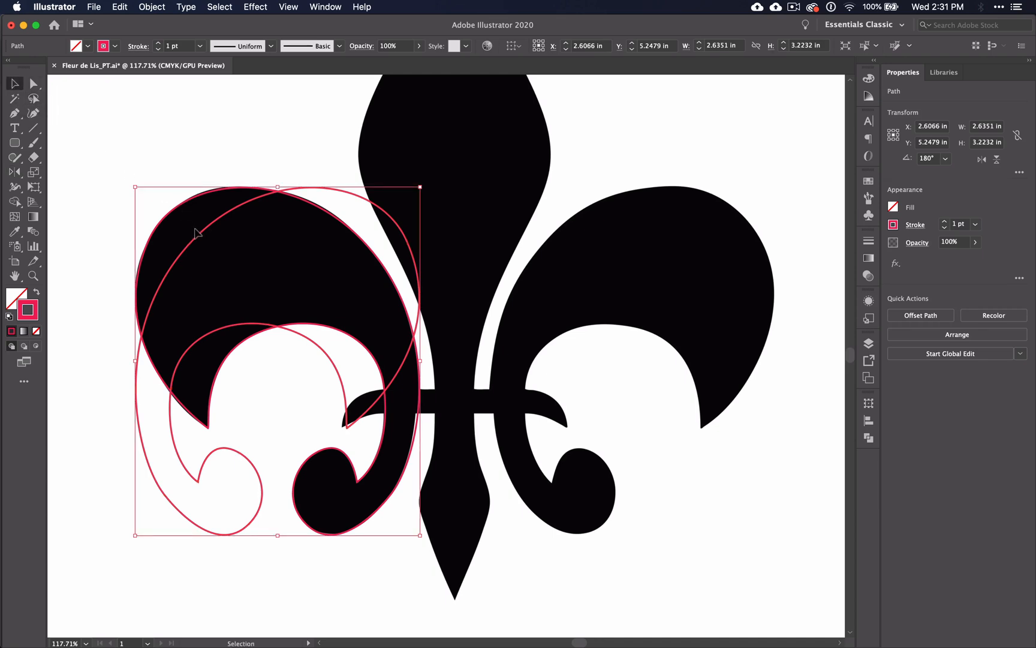
{"action": "mouse_move", "coordinate": [200, 238]}
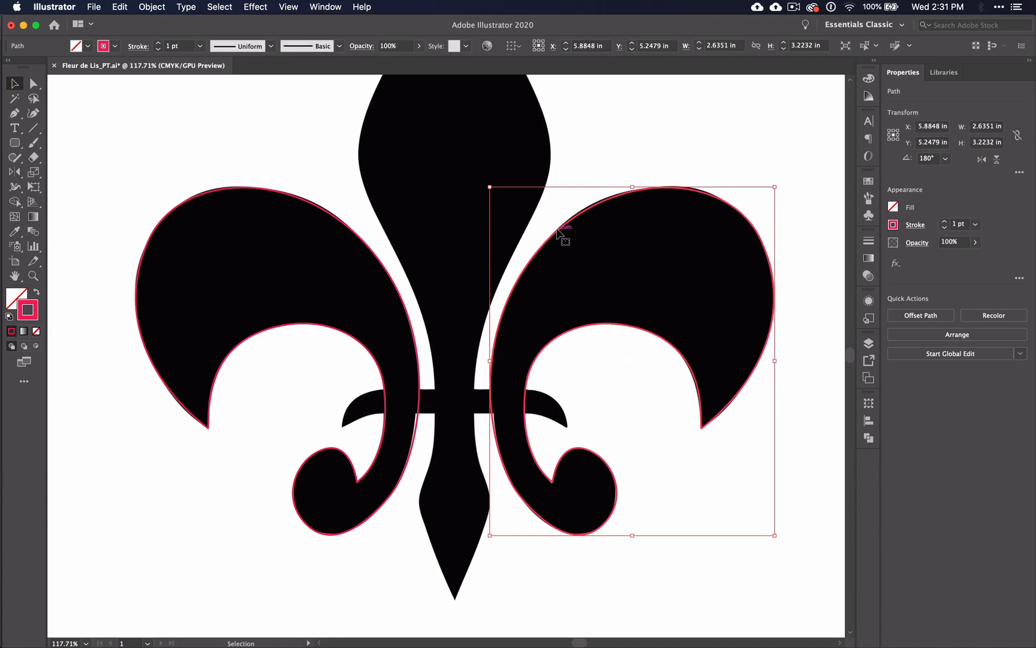
- Zoom in on the central stem to trace its right half
{"action": "scroll", "scroll_direction": "down", "scroll_amount": 3}
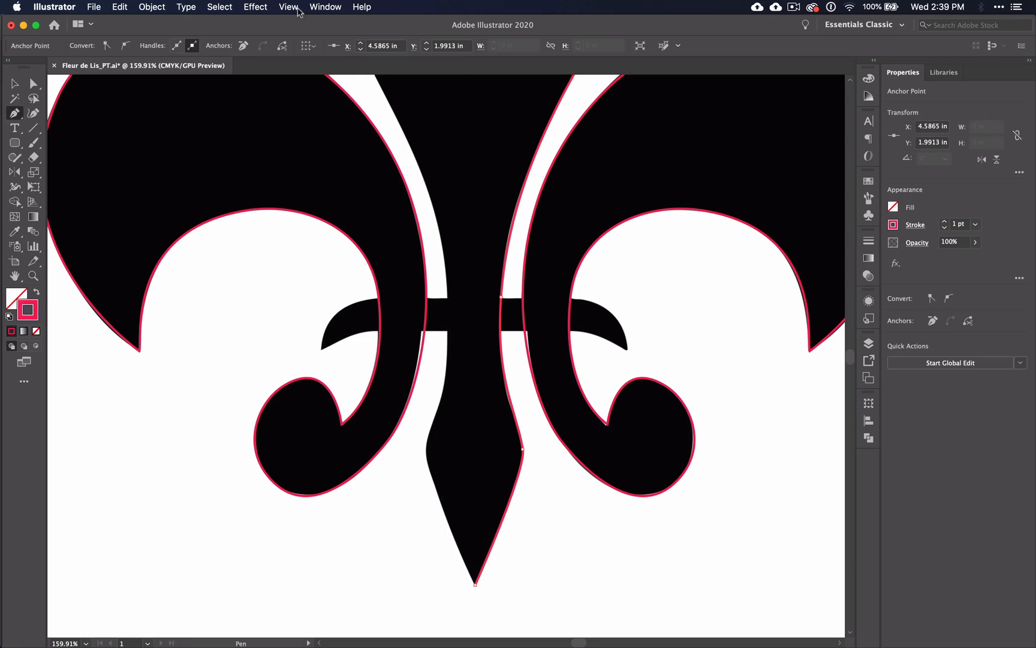
{"action": "left_click", "coordinate": [288, 7]}
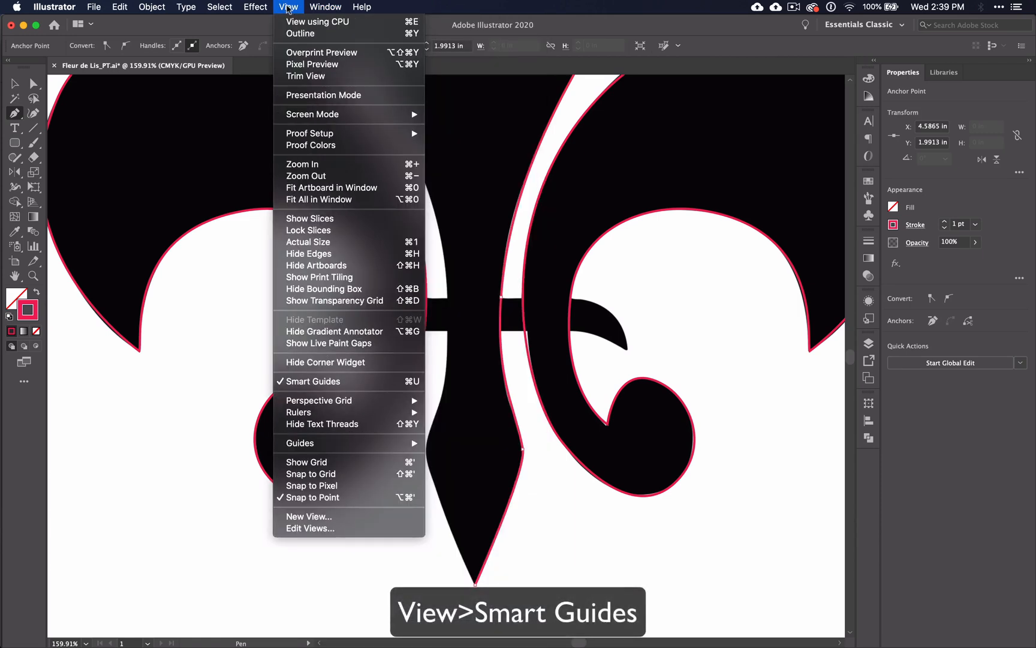
{"action": "mouse_move", "coordinate": [395, 381]}
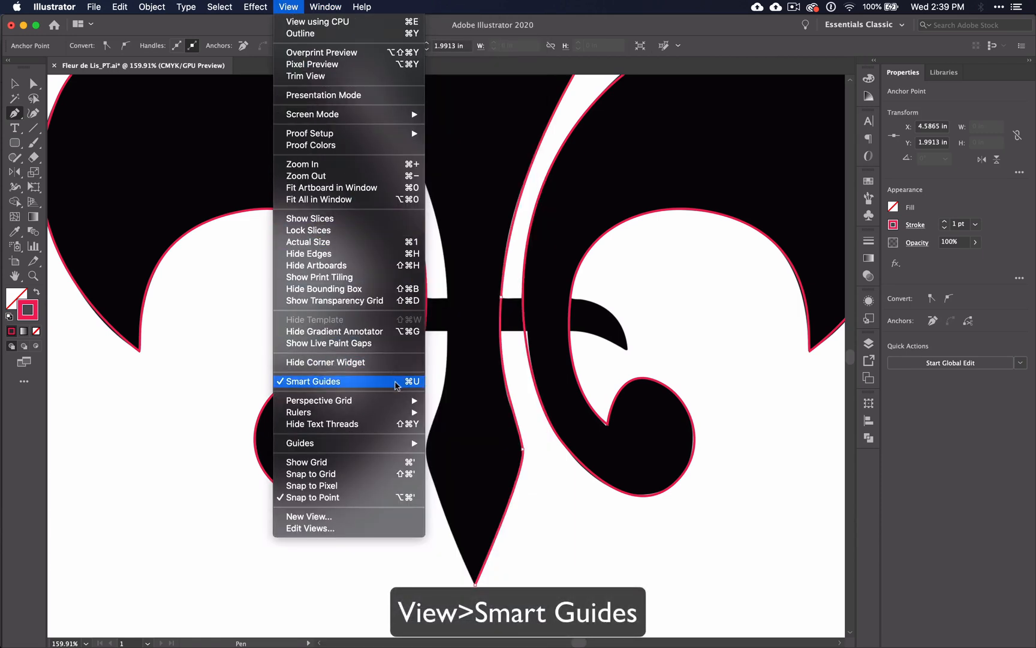
{"action": "mouse_move", "coordinate": [421, 395]}
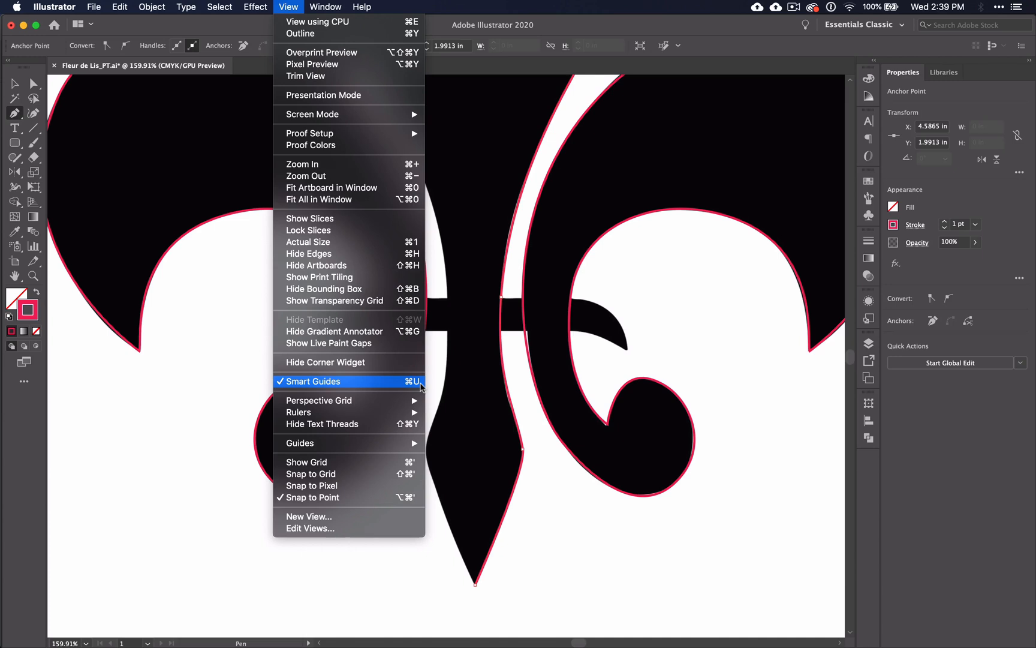
{"action": "mouse_move", "coordinate": [441, 390]}
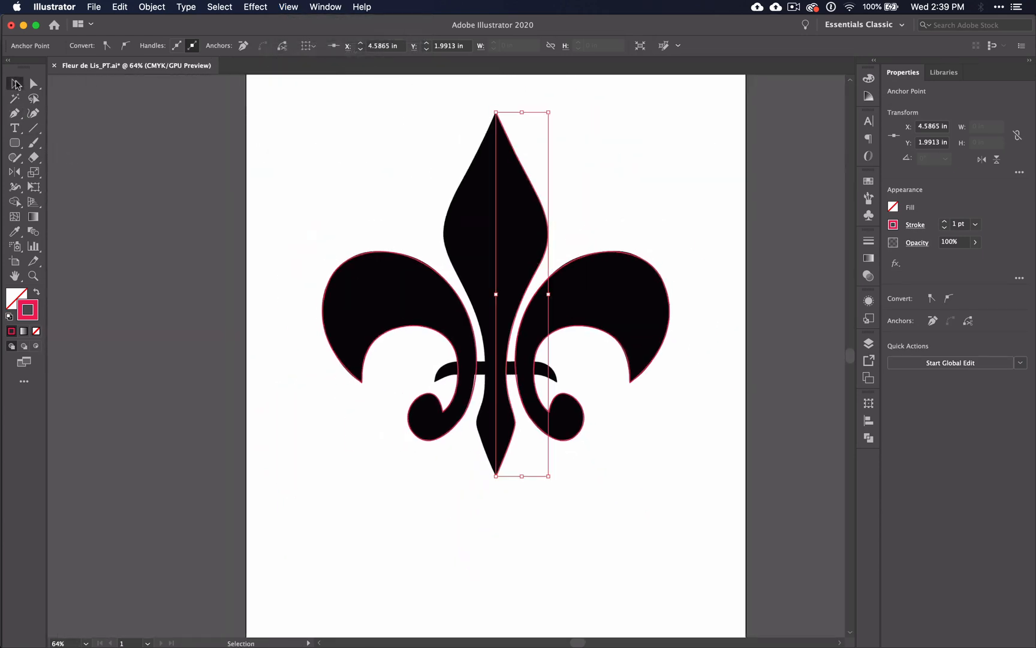
- Select the half-stem path, move its mirrored copy to the left half, and zoom to check the tip
{"action": "left_click", "coordinate": [14, 83]}
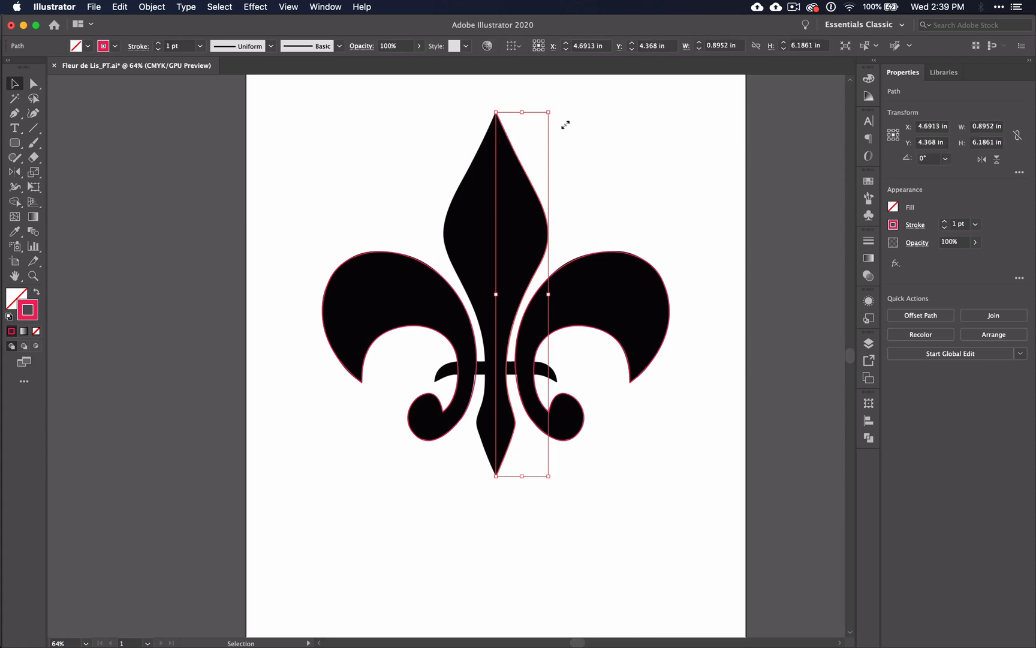
{"action": "mouse_move", "coordinate": [519, 497]}
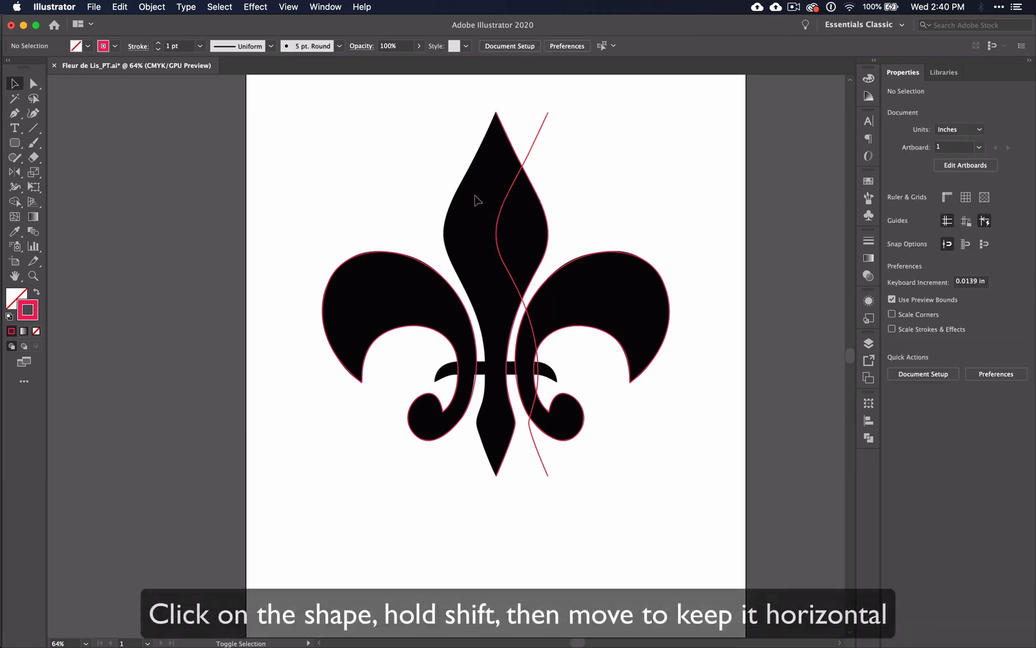
{"action": "mouse_move", "coordinate": [510, 205]}
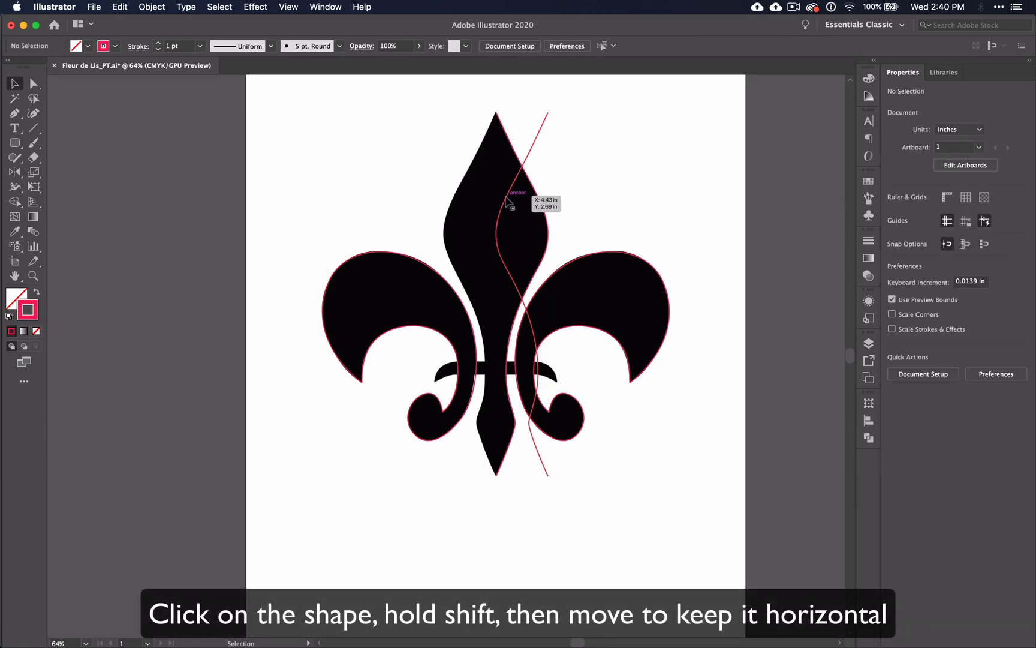
{"action": "left_click", "coordinate": [496, 199]}
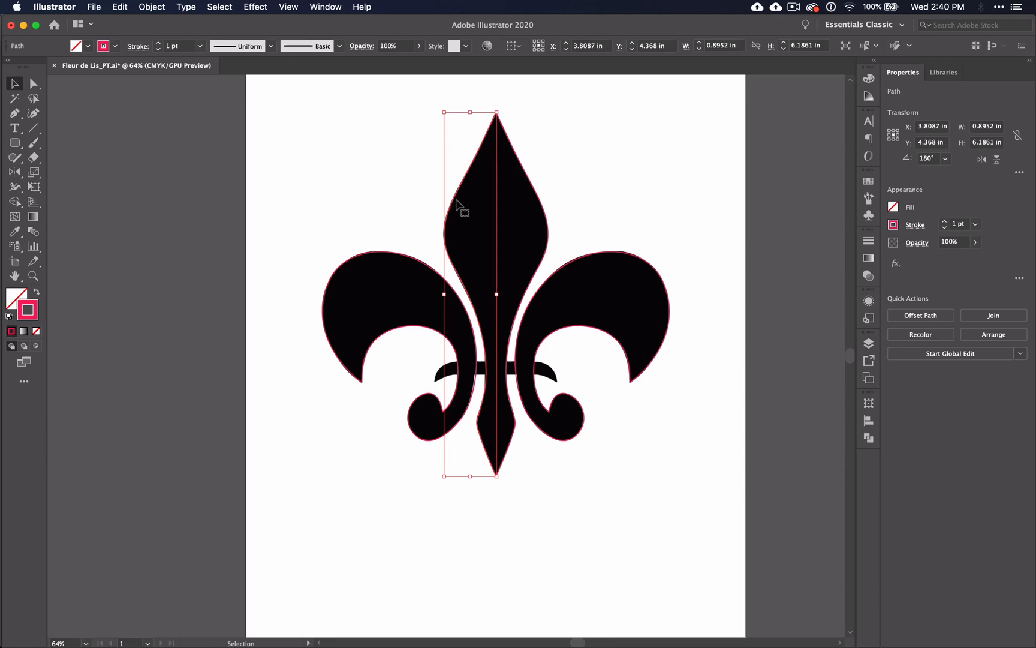
{"action": "mouse_move", "coordinate": [567, 167]}
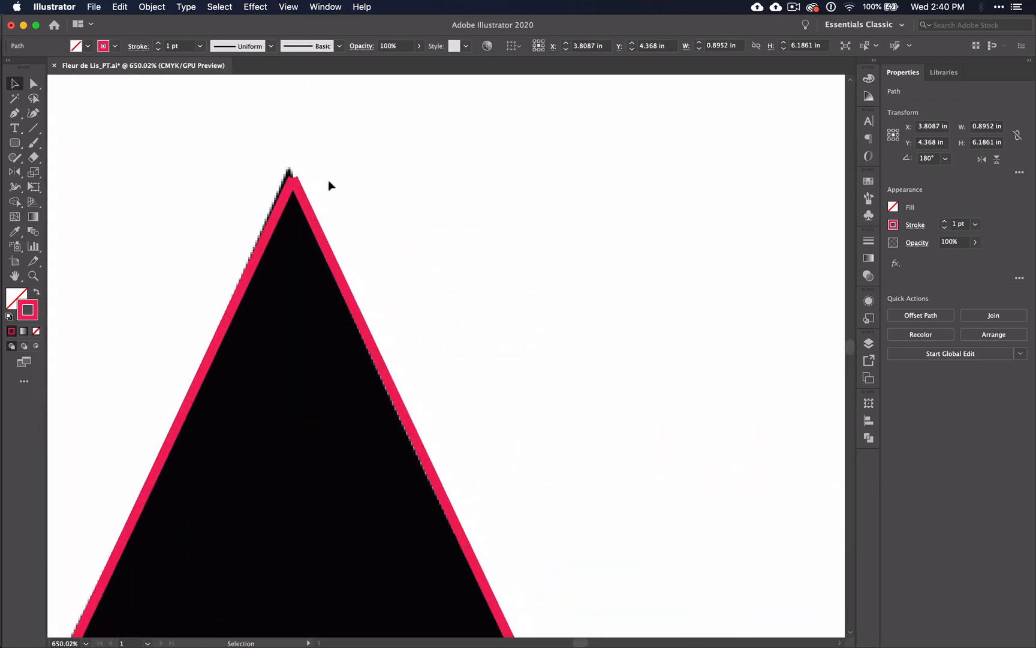
{"action": "scroll", "scroll_direction": "up", "scroll_amount": 3}
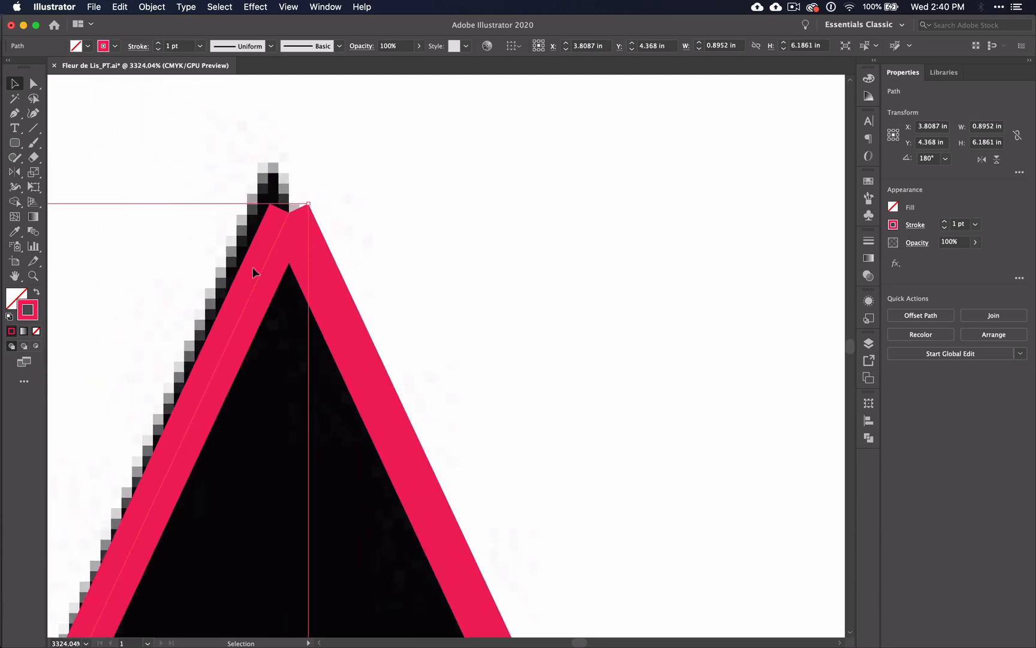